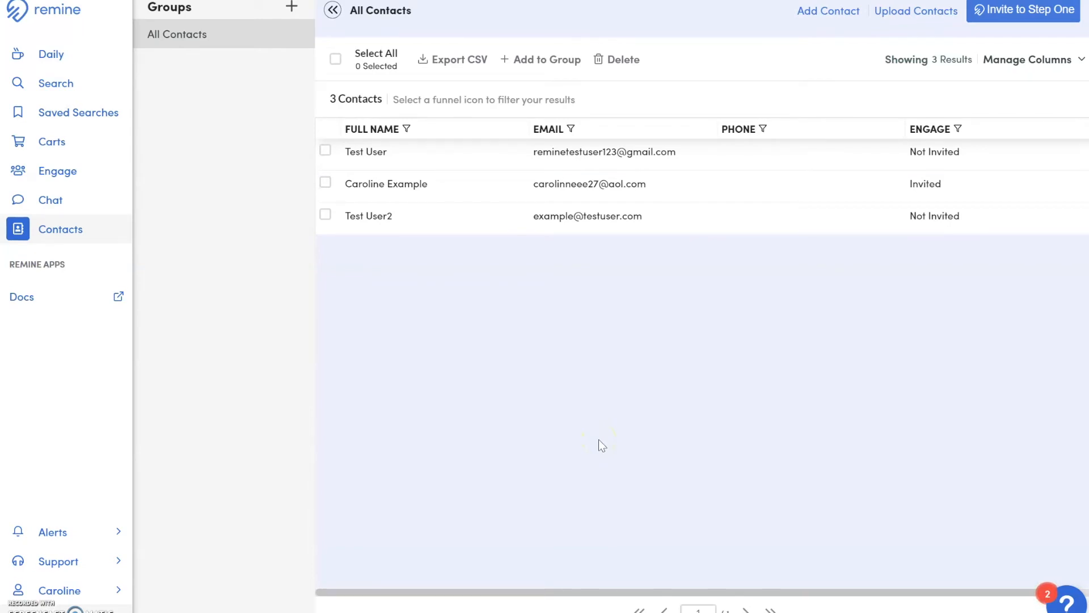
pyautogui.moveTo(144, 235)
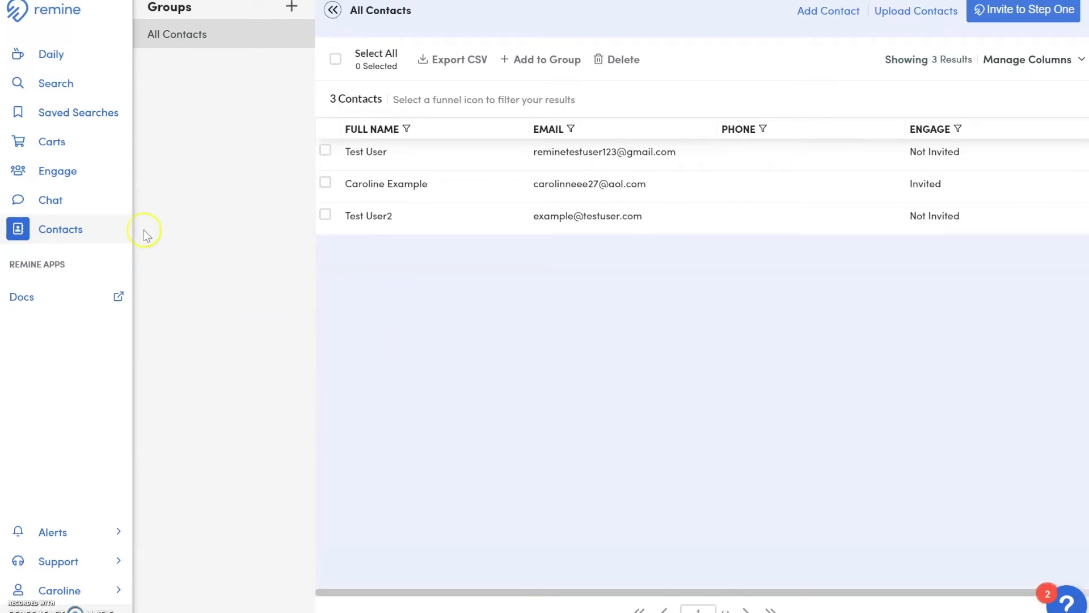
pyautogui.moveTo(121, 234)
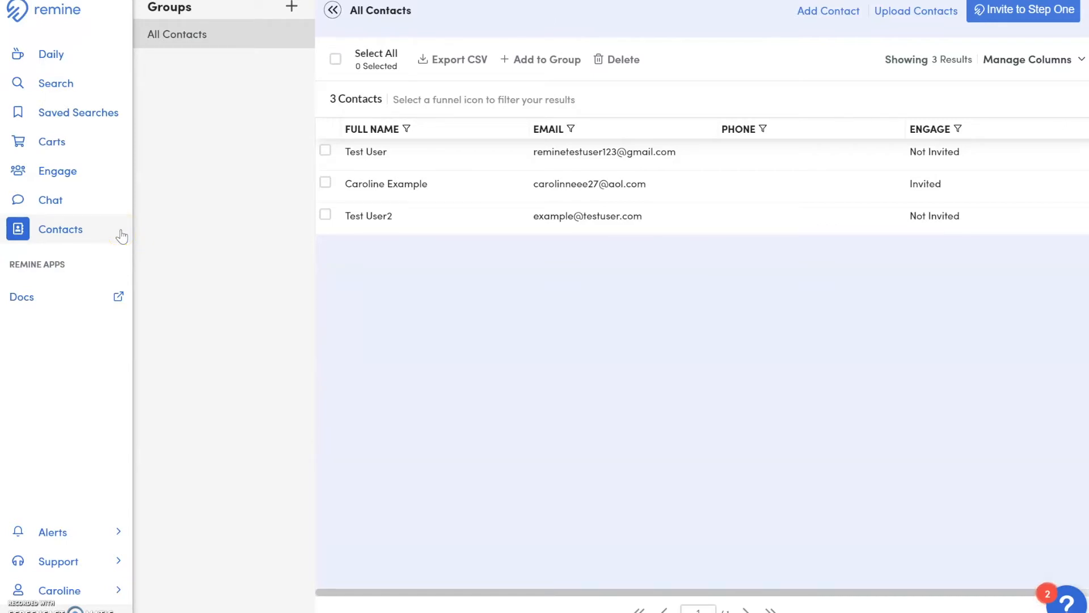
pyautogui.moveTo(152, 233)
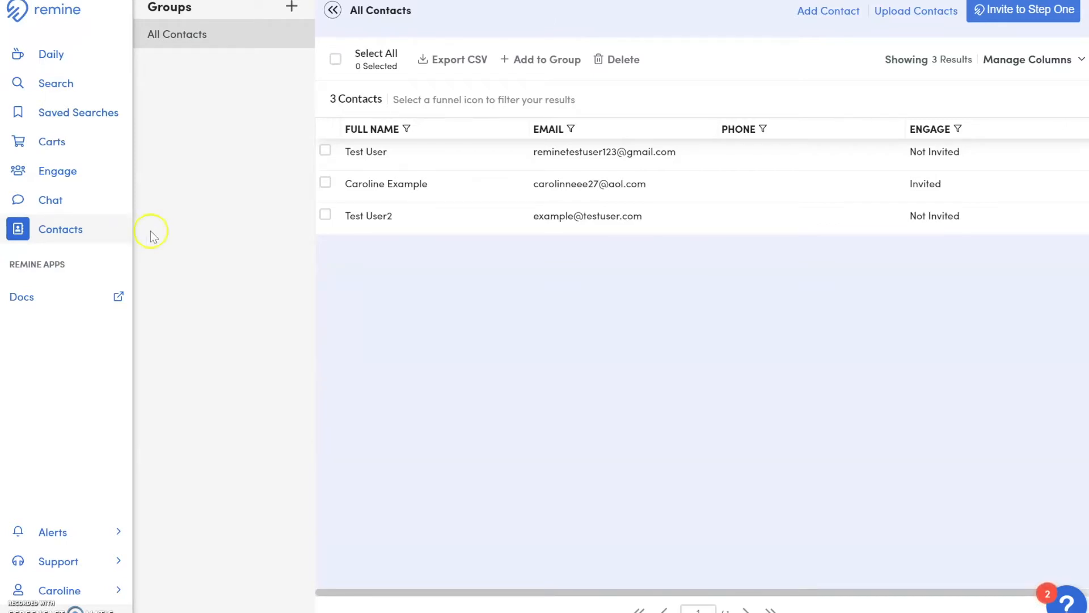
pyautogui.moveTo(603, 286)
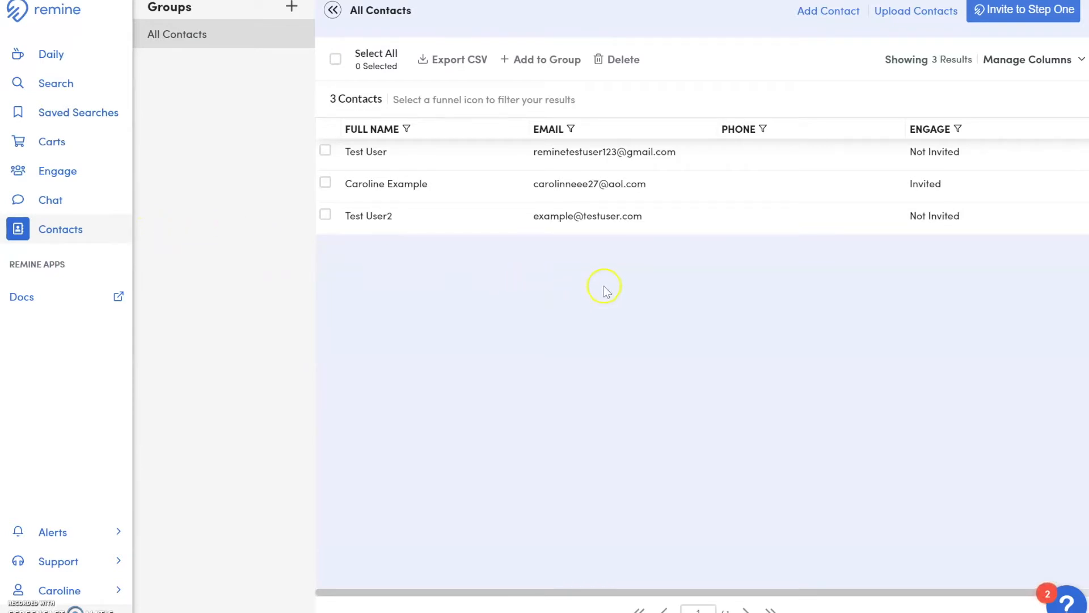
pyautogui.moveTo(916, 11)
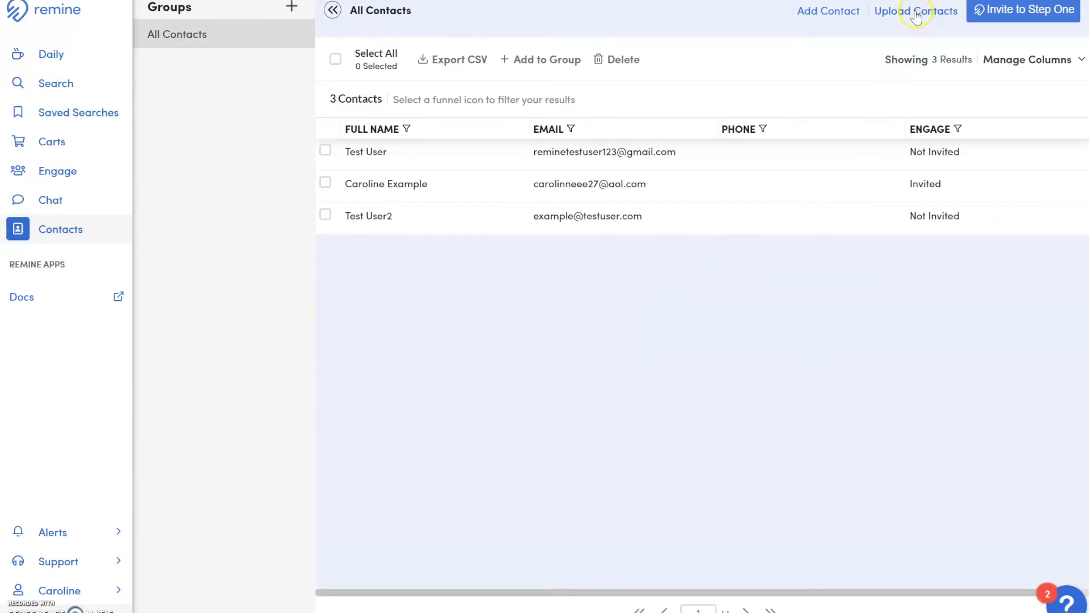
# - Open Upload Contacts to start importing contacts from a CSV file
pyautogui.click(915, 12)
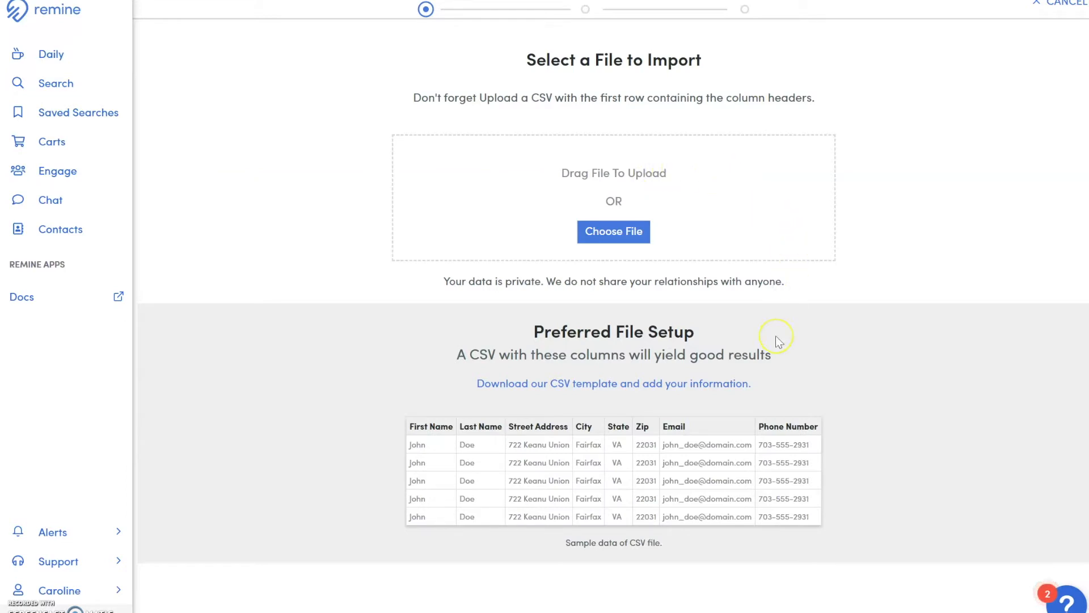
pyautogui.moveTo(777, 342)
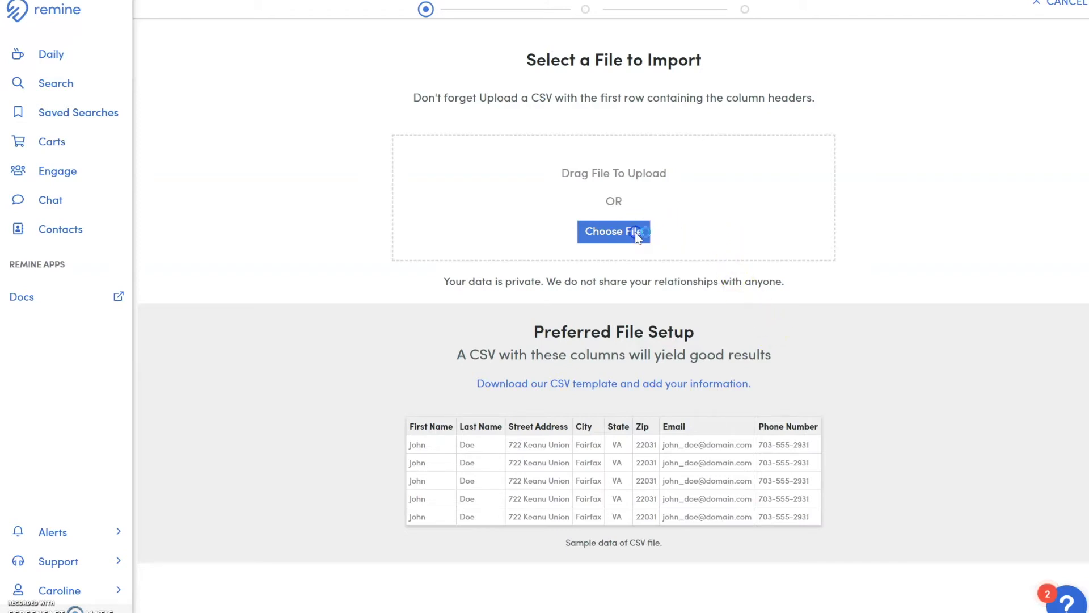
# - Choose and open the contacts CSV file for upload
pyautogui.click(613, 231)
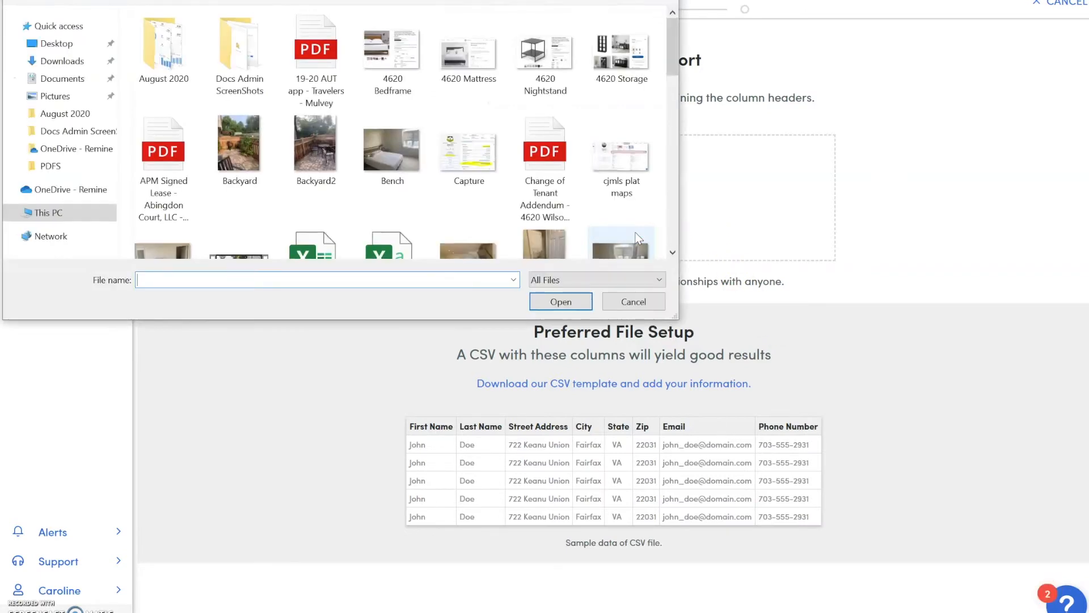
pyautogui.click(560, 301)
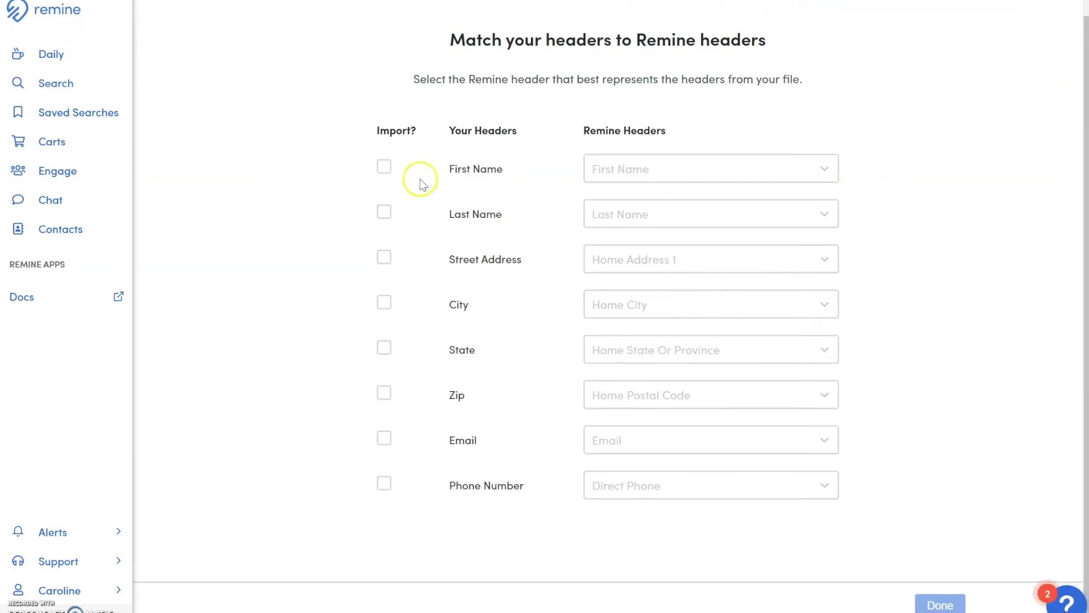
# - Tick Import for First Name, City, Zip, Email and Phone Number columns
pyautogui.click(384, 167)
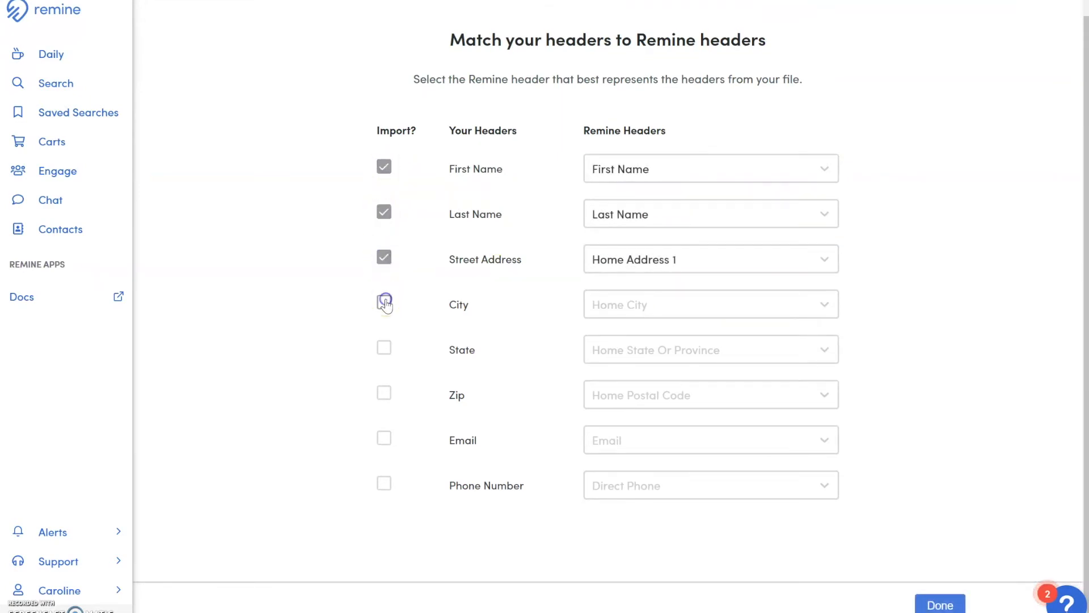
pyautogui.click(384, 303)
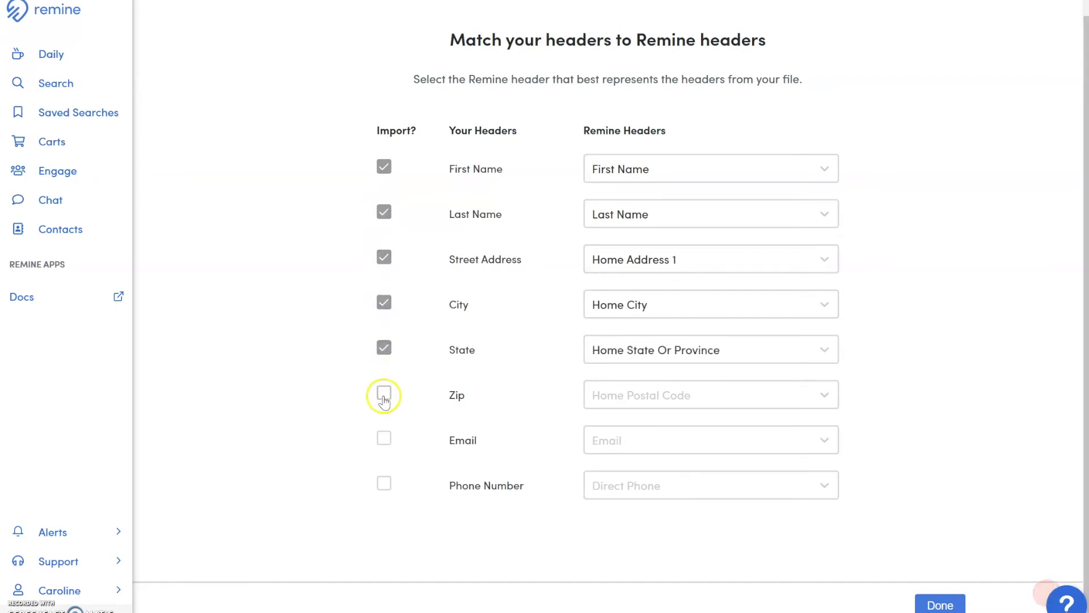
pyautogui.click(384, 395)
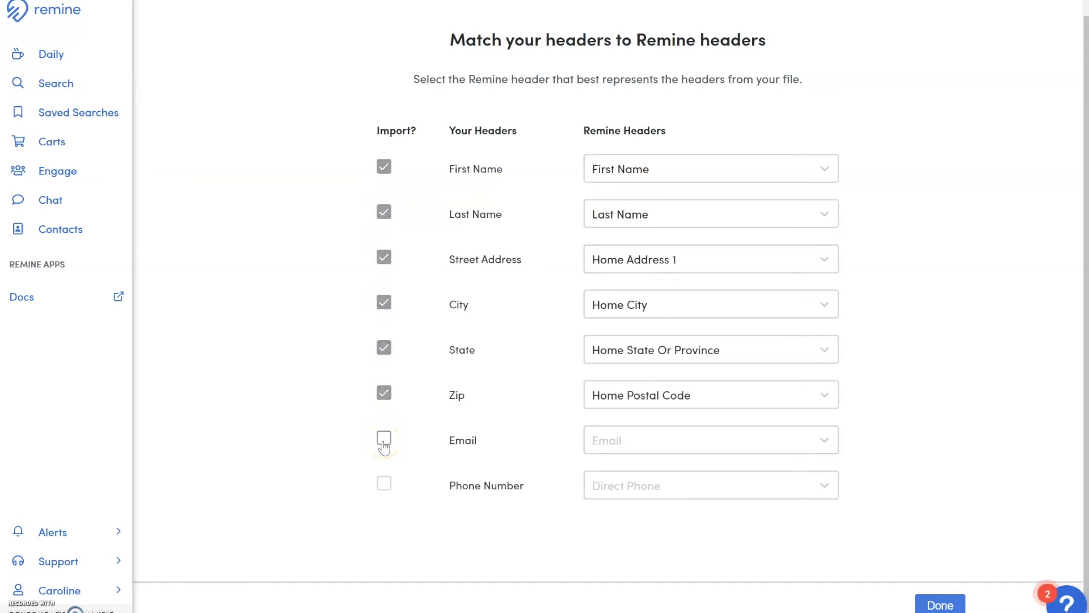
pyautogui.click(383, 439)
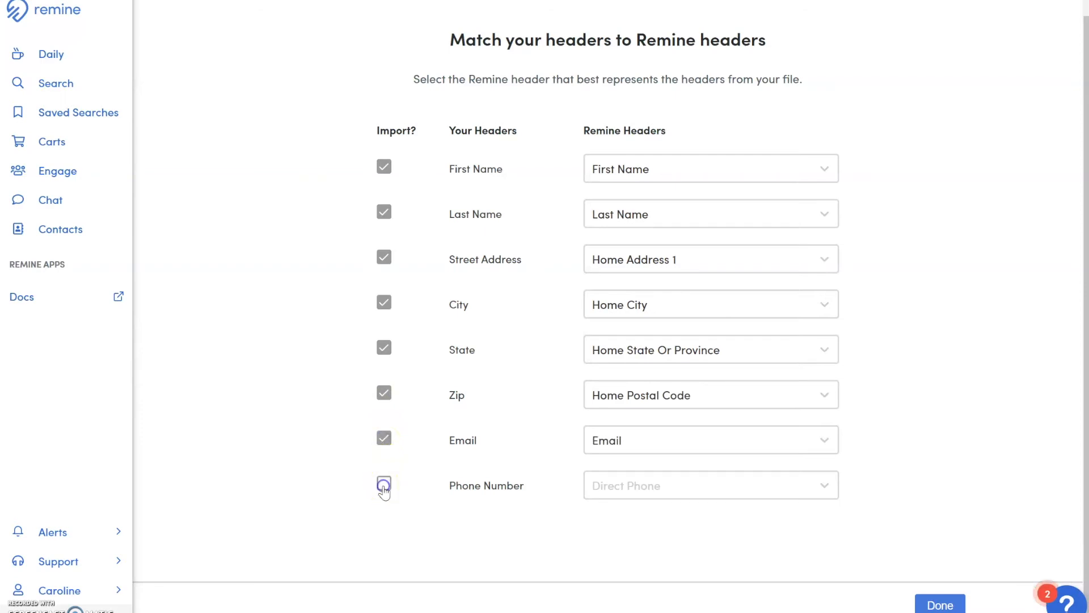
pyautogui.click(383, 485)
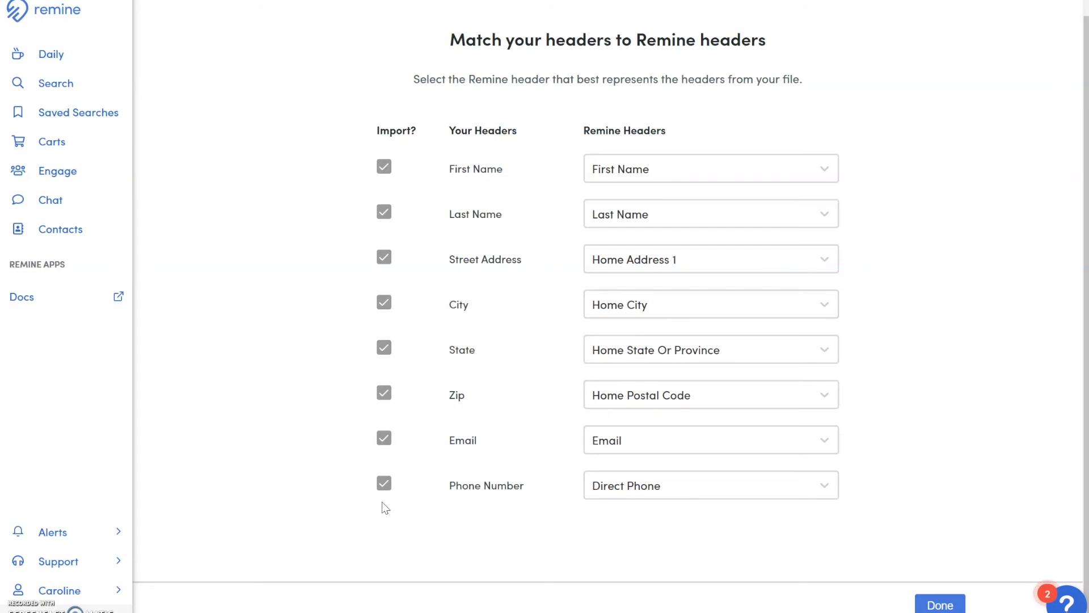
pyautogui.moveTo(849, 601)
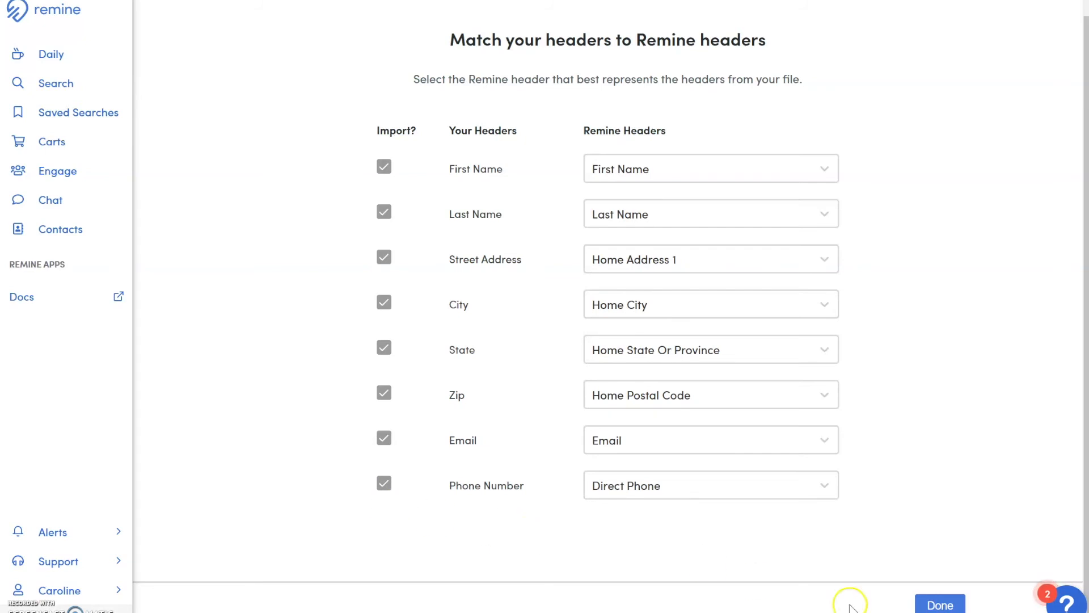
# - Submit the header mapping and confirm the upload to return to eight contacts
pyautogui.click(940, 603)
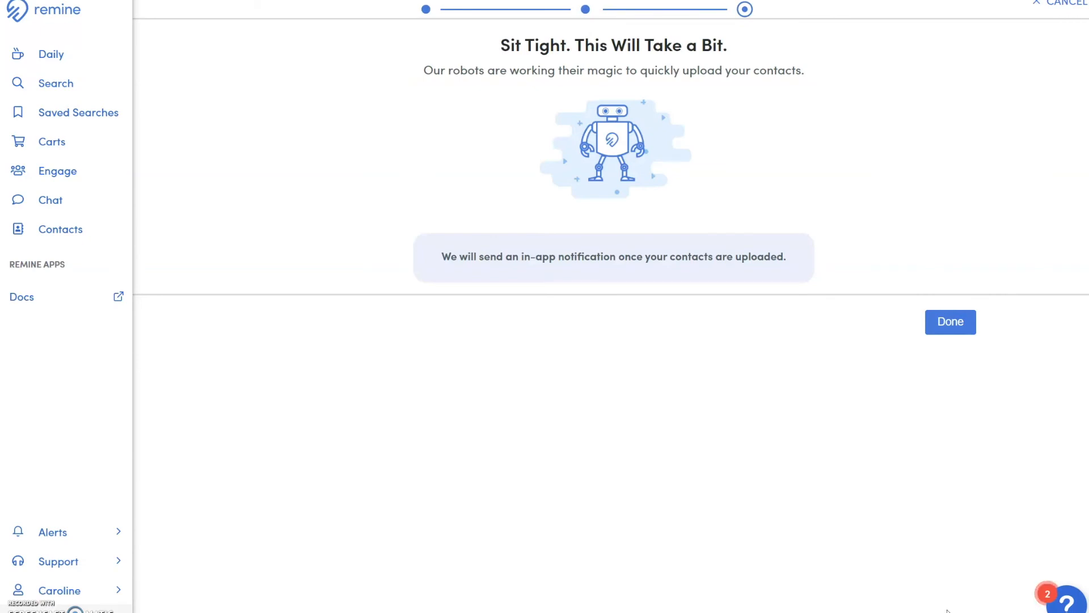
pyautogui.moveTo(952, 437)
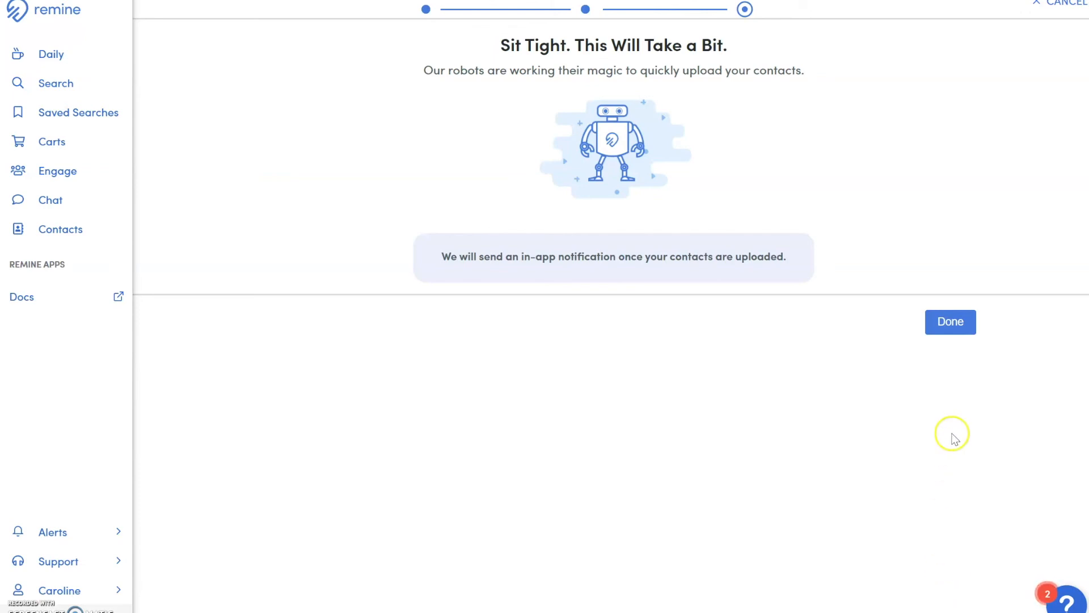
pyautogui.moveTo(950, 321)
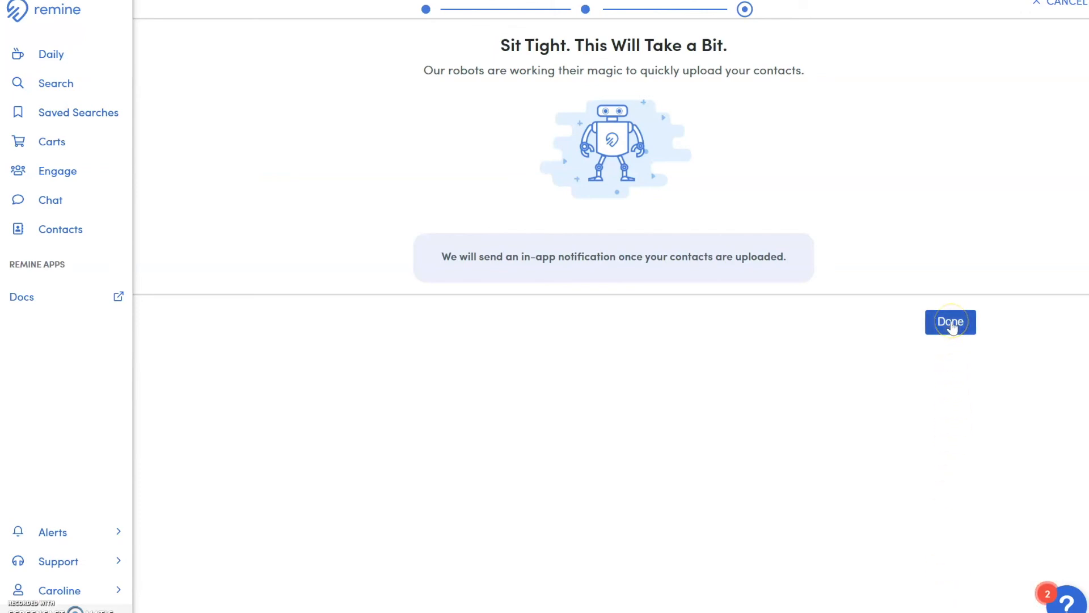
pyautogui.click(949, 322)
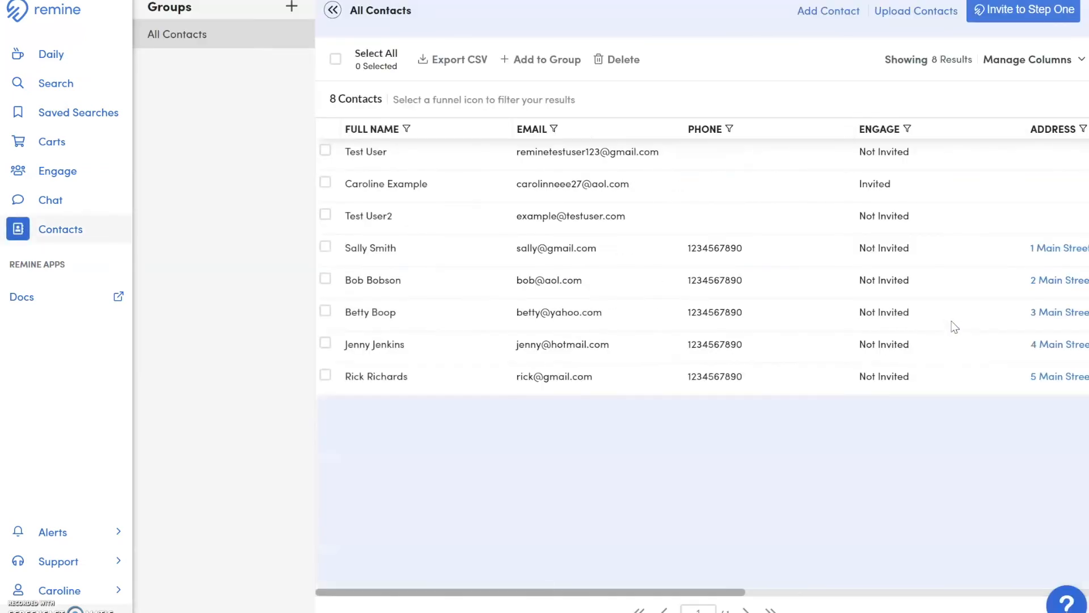